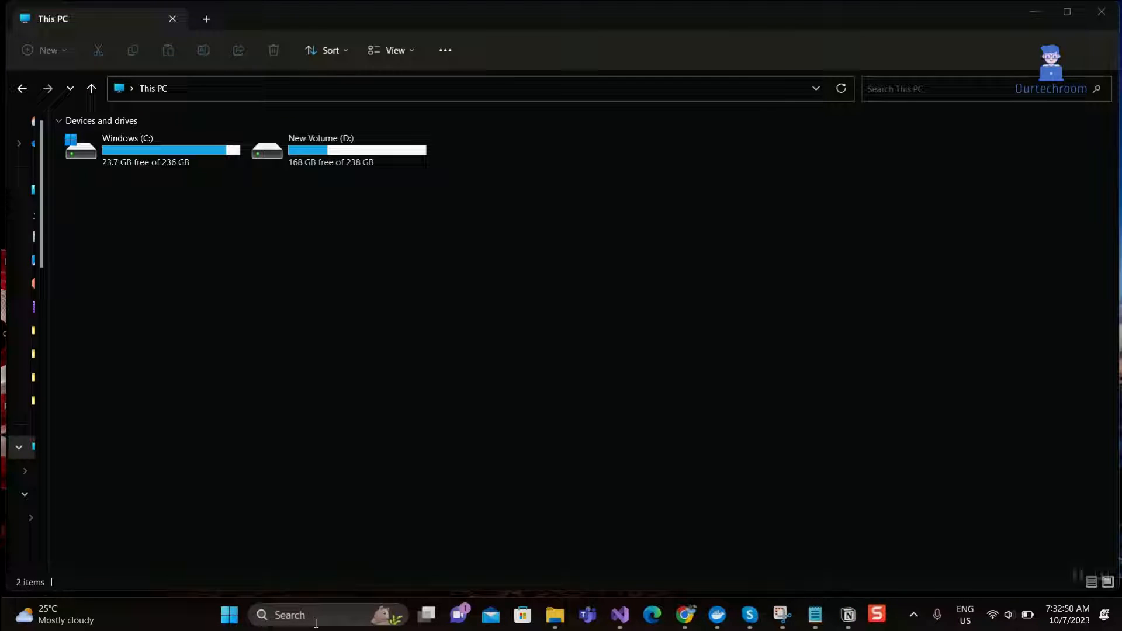
- Search for 'pot' from the taskbar and launch PotPlayer
text(pot)
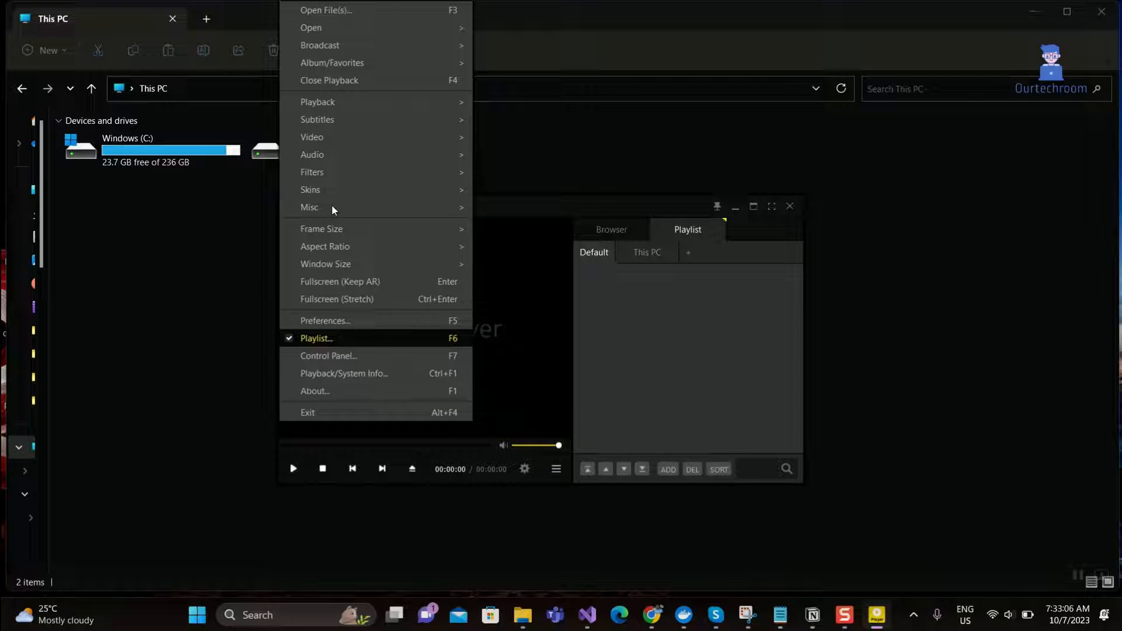
mouse_move(325, 321)
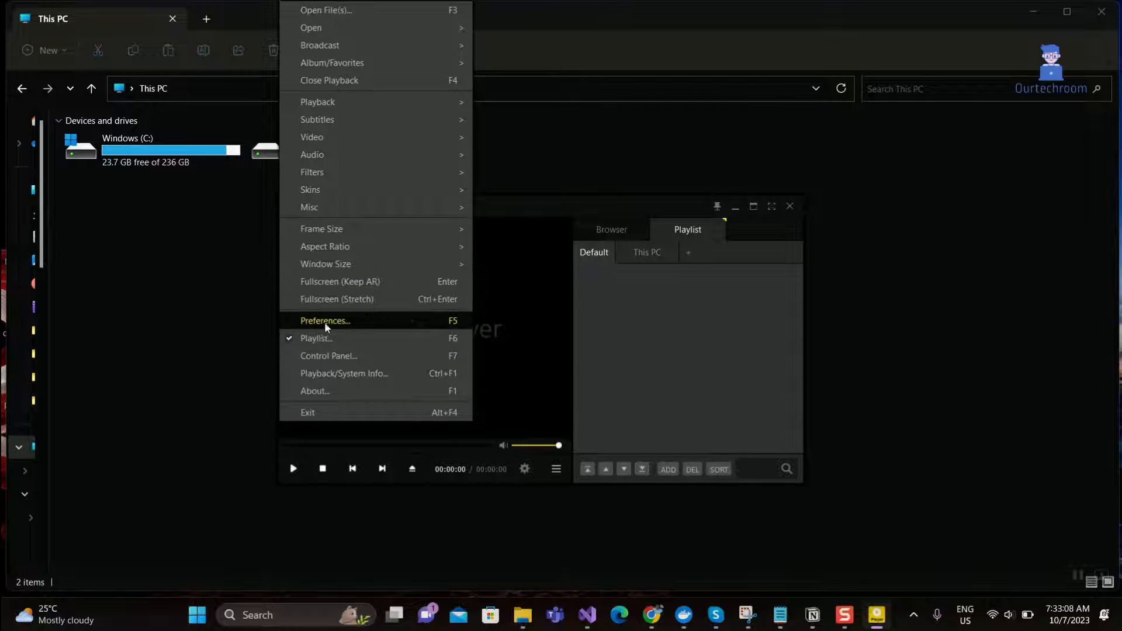
mouse_move(447, 329)
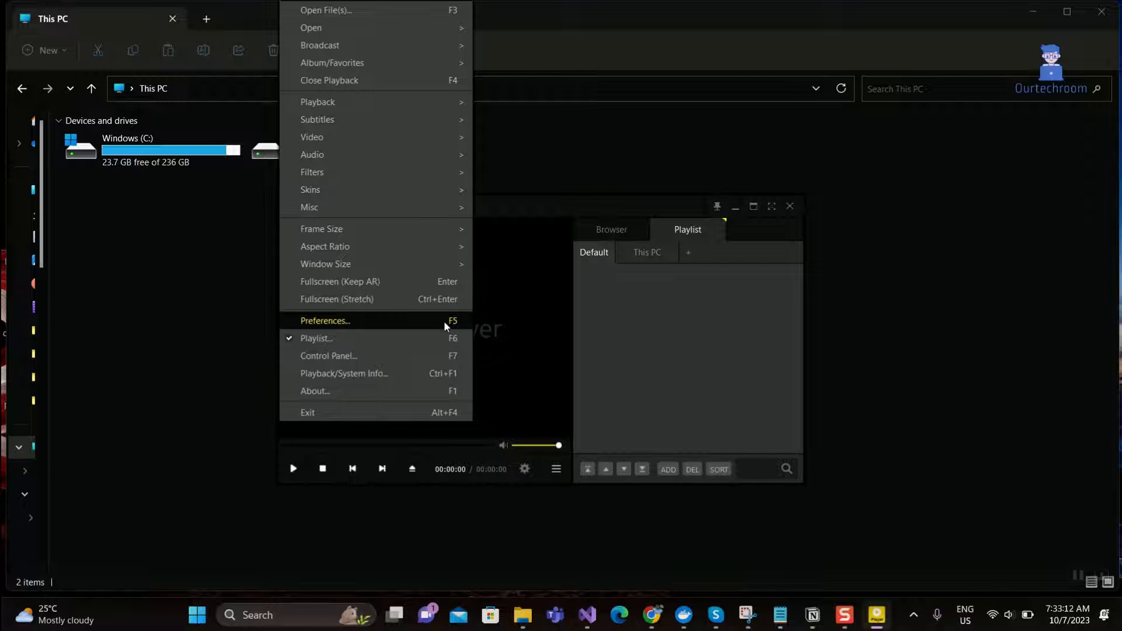
- Choose Preferences from PotPlayer's right-click main menu
click(325, 321)
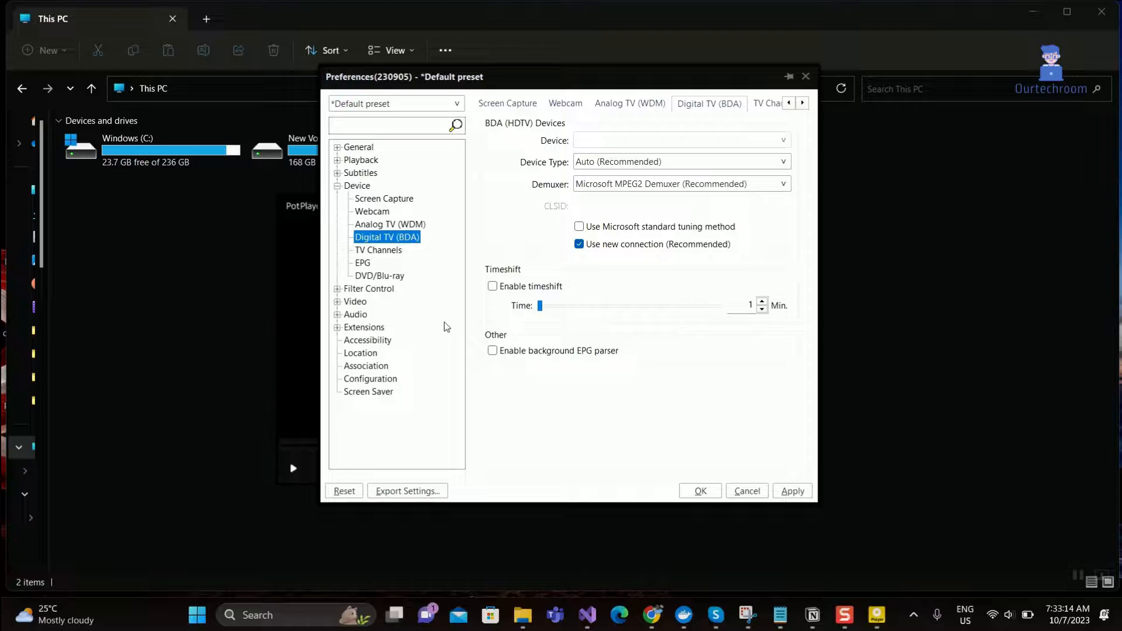
- Collapse the Device group in the Preferences tree to show the general Device page
click(356, 185)
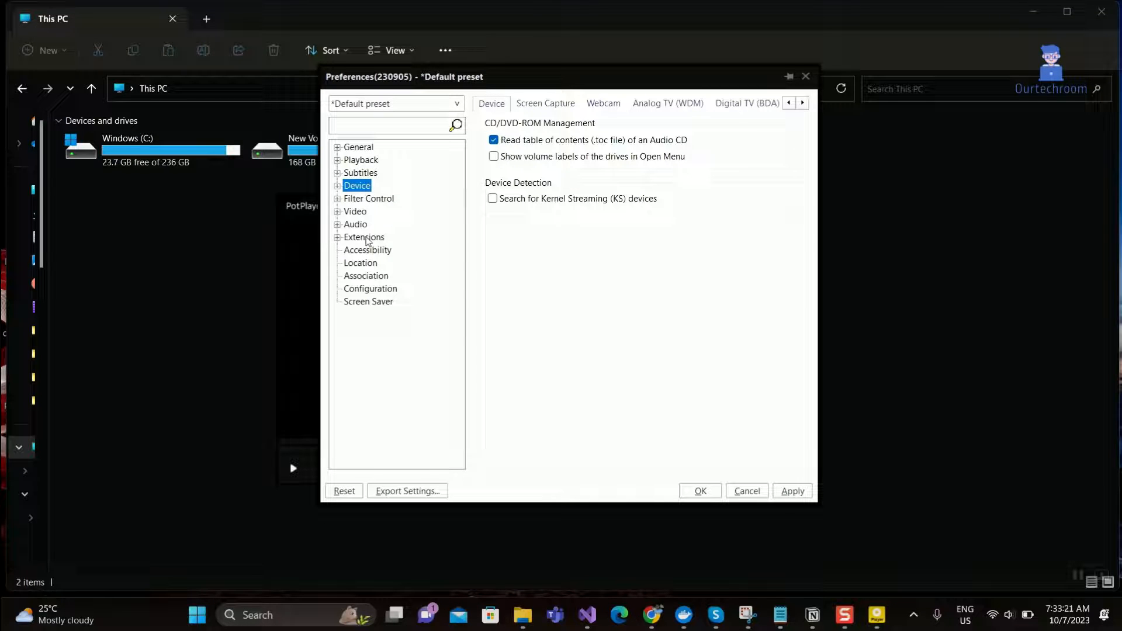
mouse_move(402, 264)
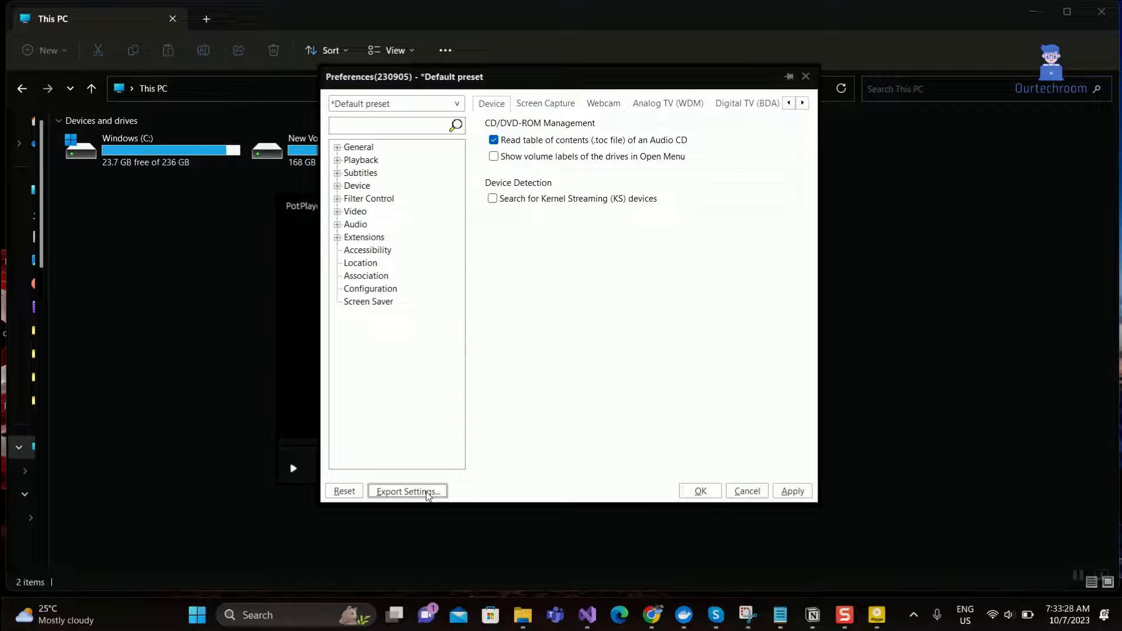
click(407, 491)
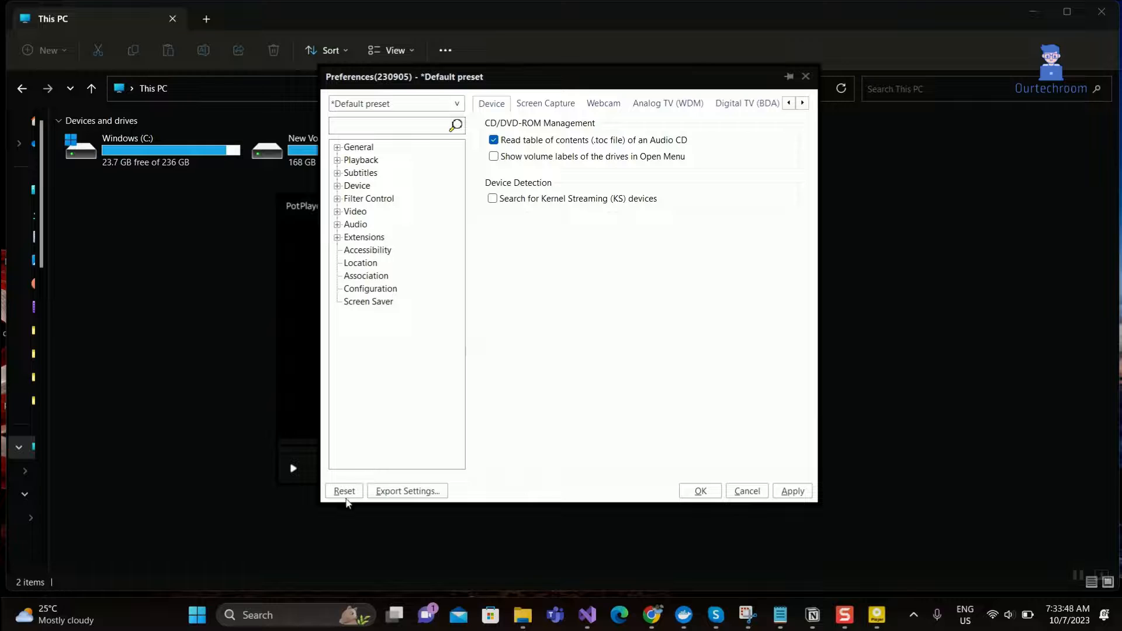
- Reset all PotPlayer preferences to defaults and confirm with OK in the Information dialog
click(344, 491)
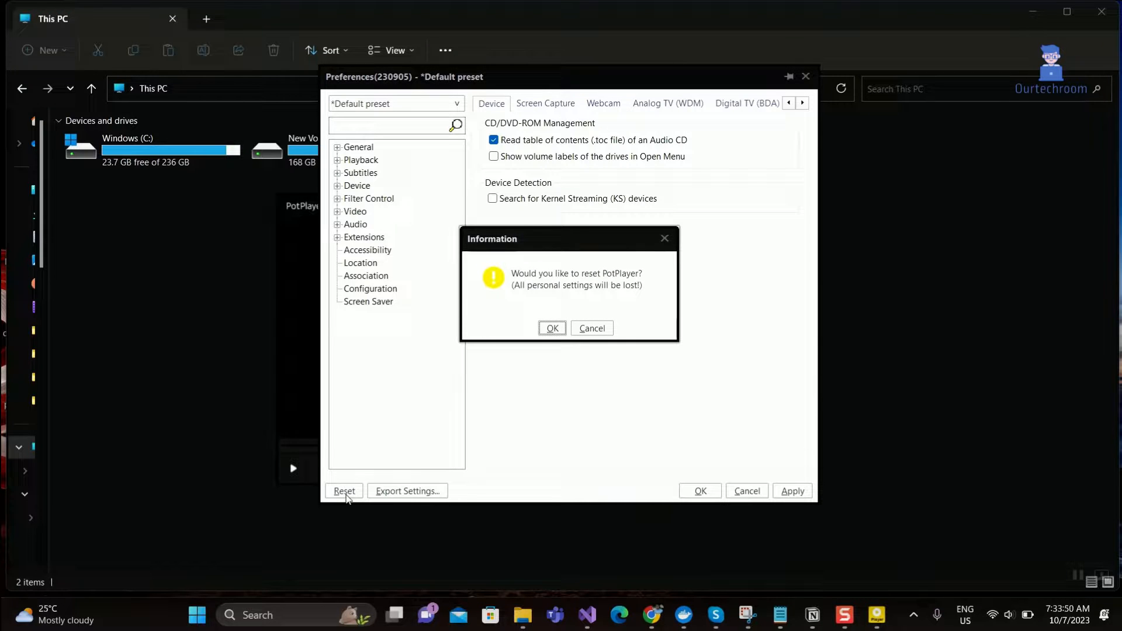
mouse_move(506, 292)
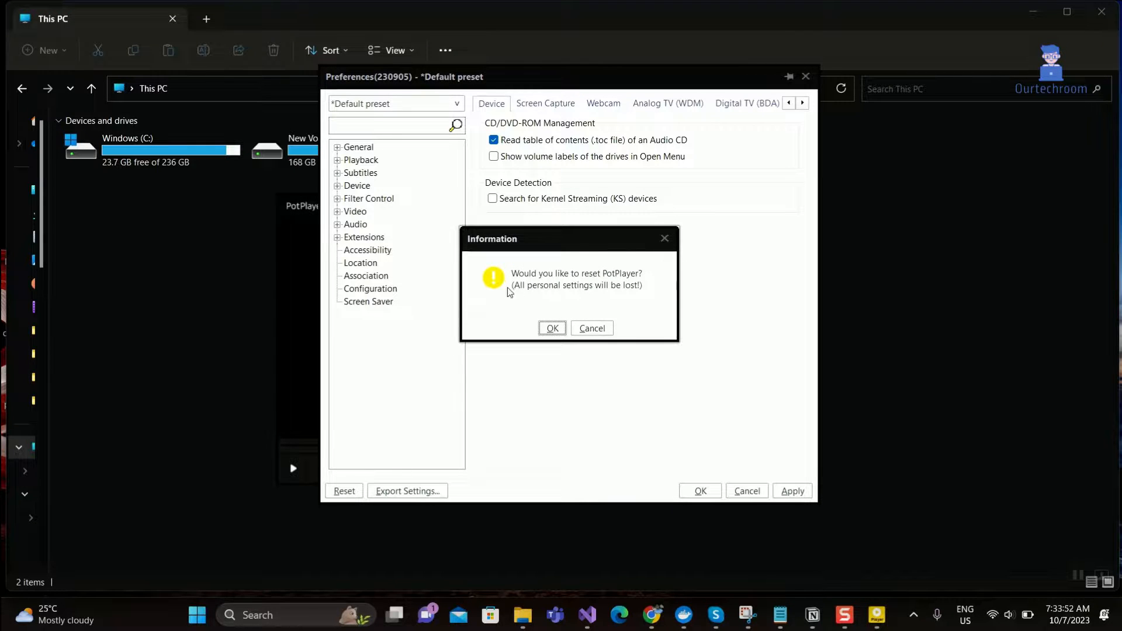
click(591, 328)
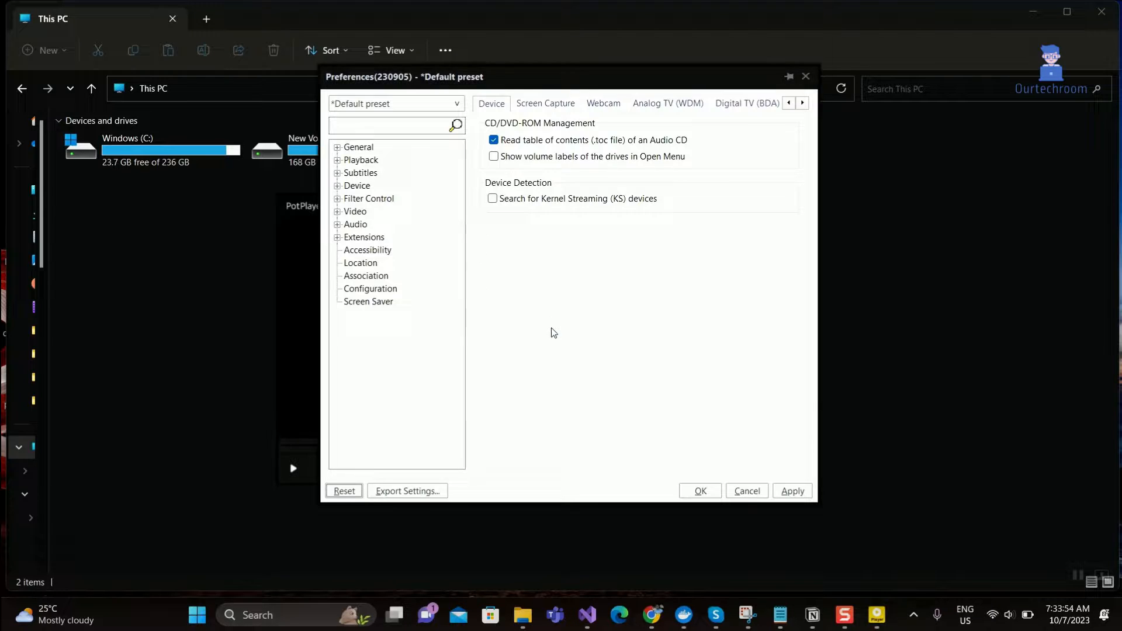